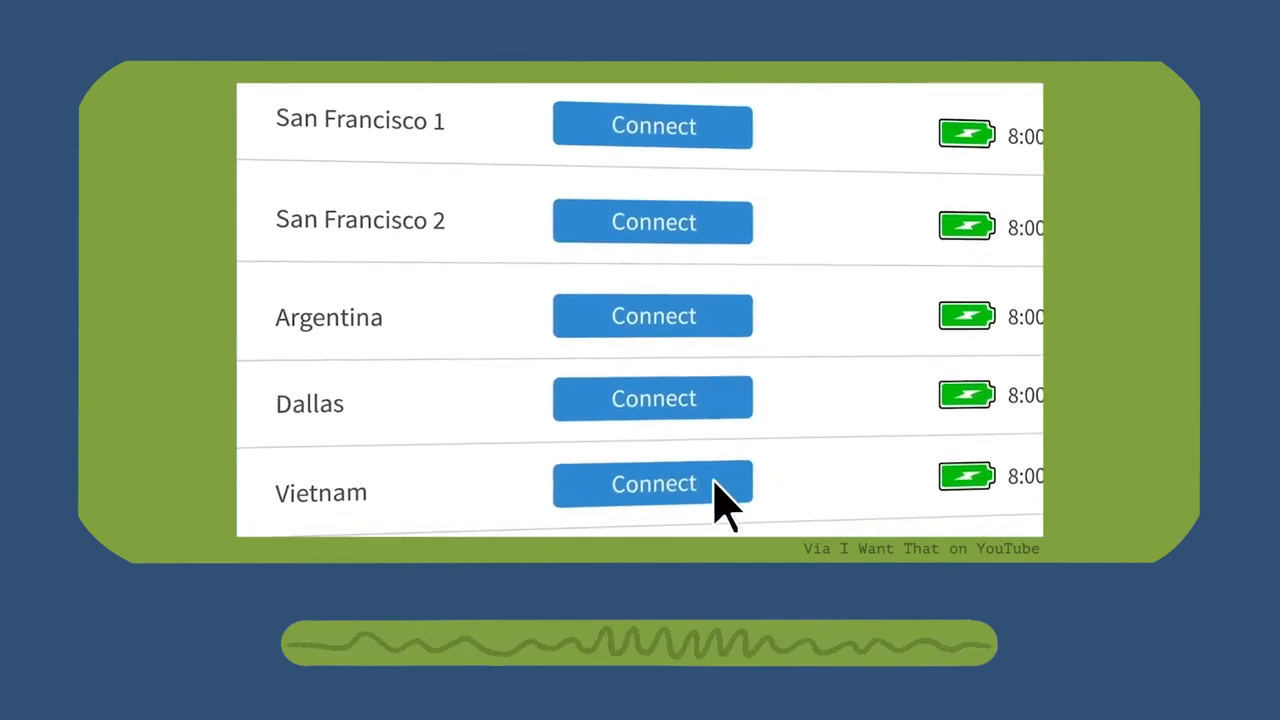
# Fill in the Beam login form with the account credentials and tick Remember me
pyautogui.click(652, 484)
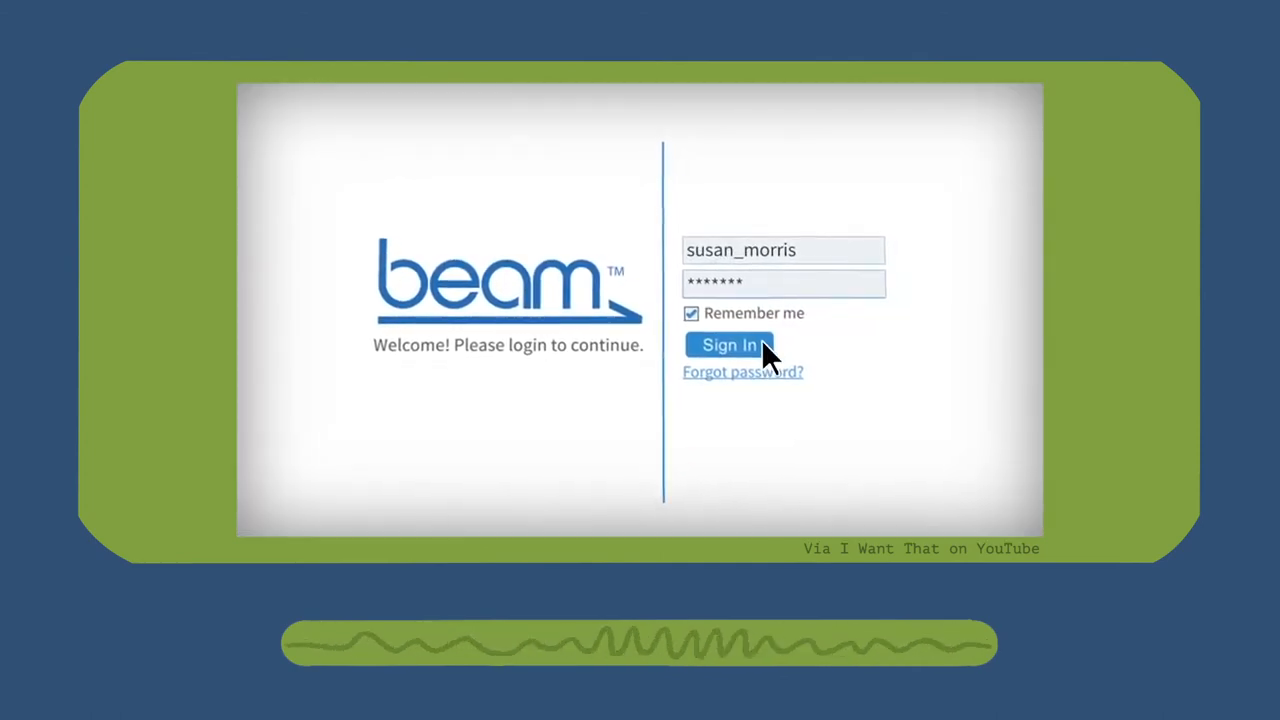
pyautogui.click(729, 345)
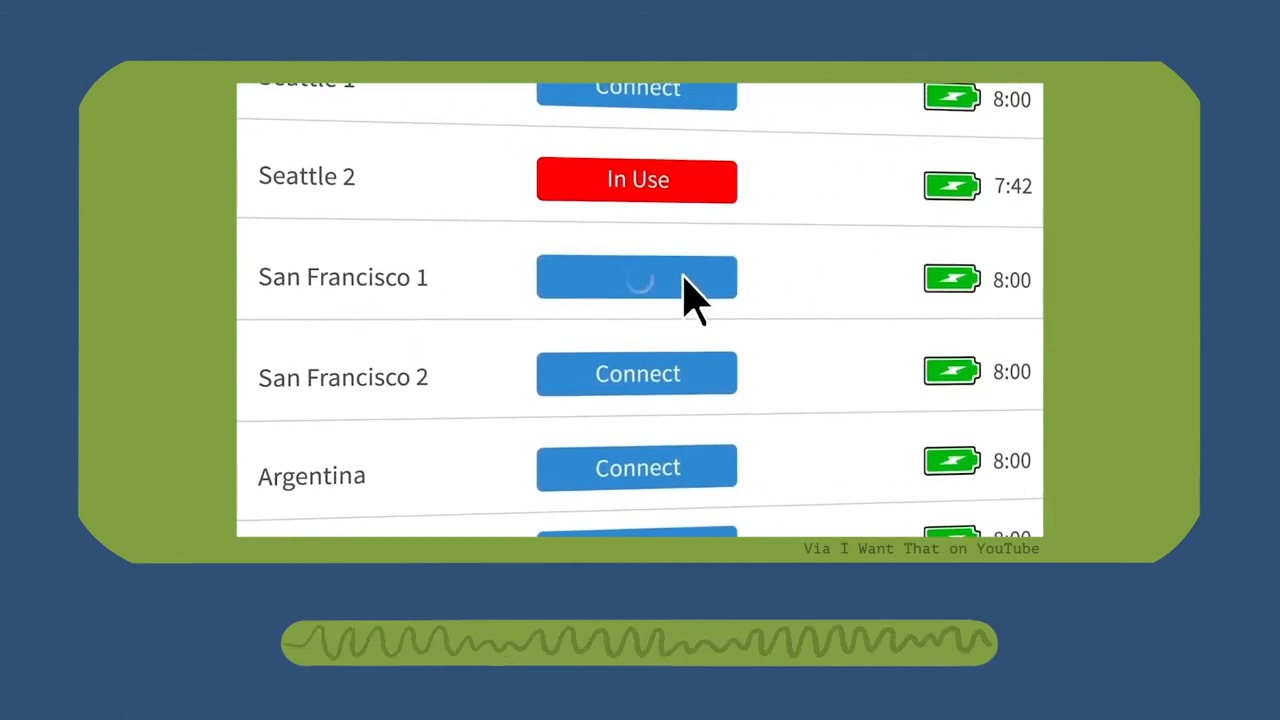
pyautogui.scroll(-3)
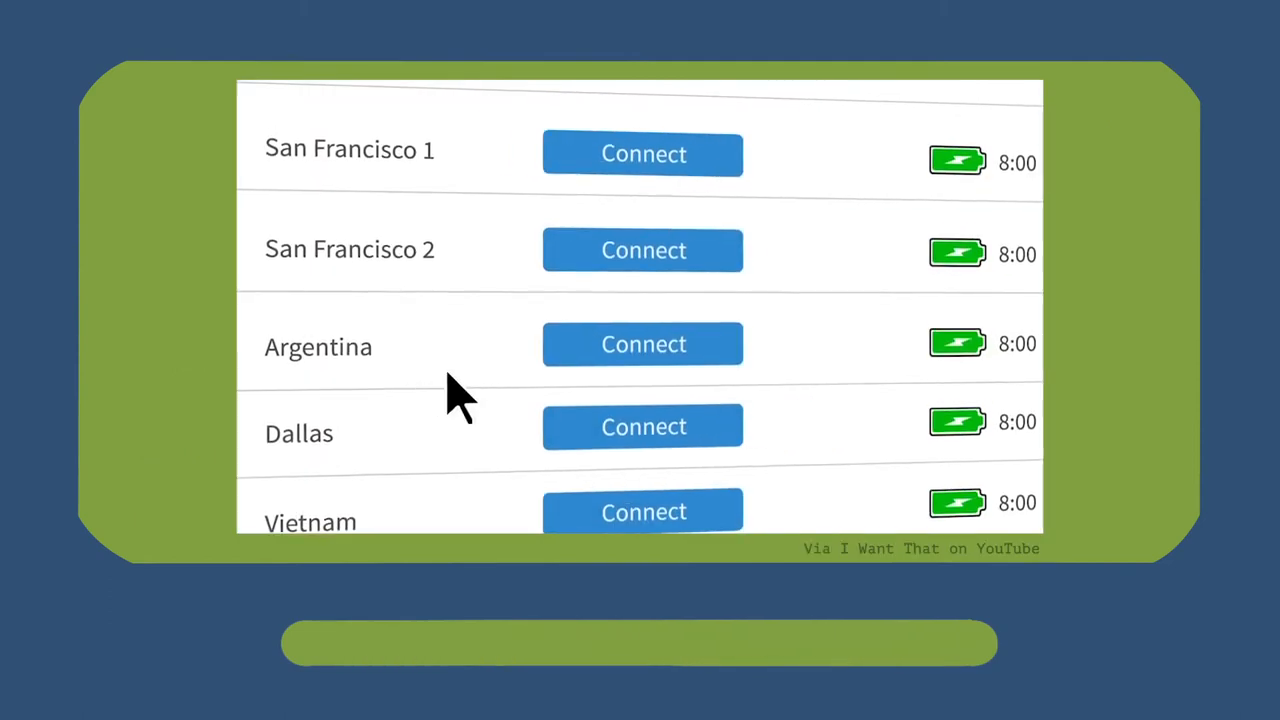